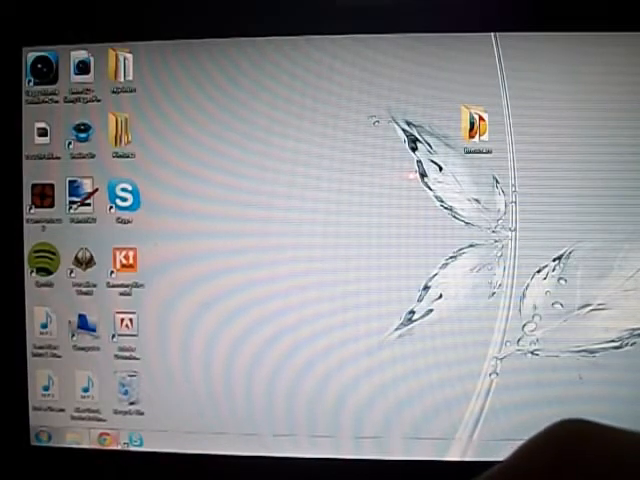
- Launch the browser and reach Ubuntu's 'Download Windows installer' page
click(100, 440)
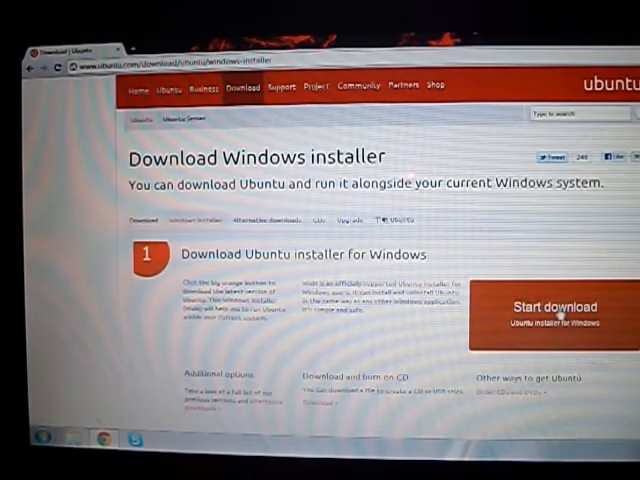
- Download the Wubi installer via the orange 'Start download' button and run it
click(556, 308)
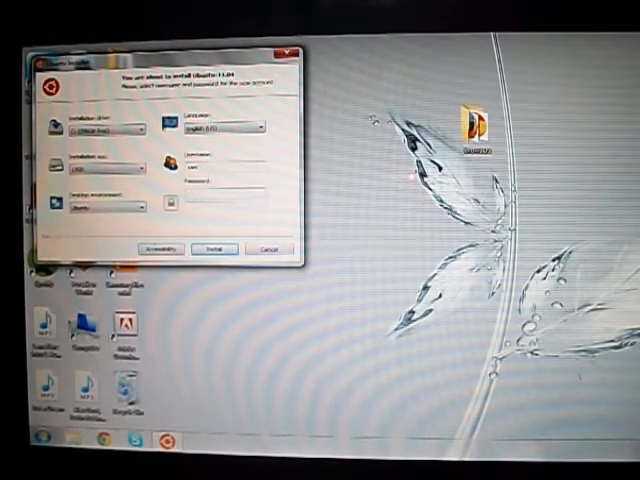
- Enter and confirm the Ubuntu account password, then install with the default drive and size settings
text(••••••)
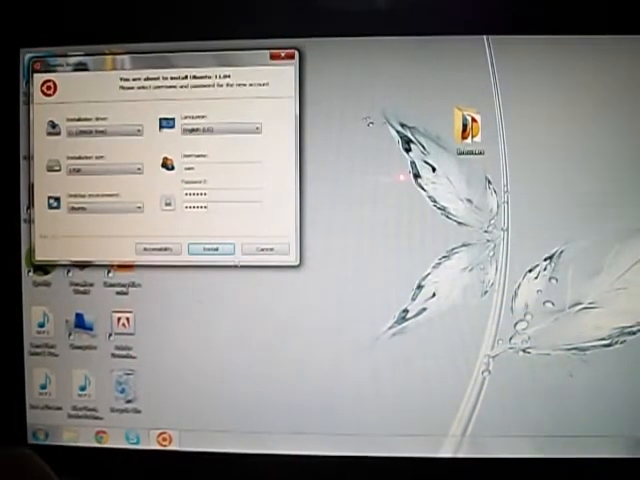
click(208, 248)
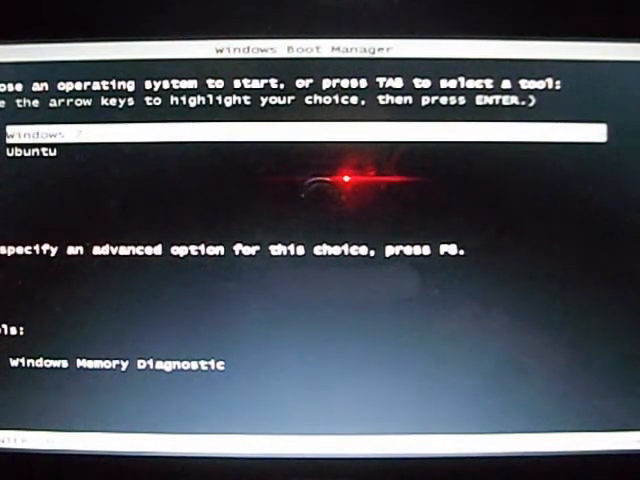
- Highlight Ubuntu instead of Windows 7 in the Windows Boot Manager list
key(Down)
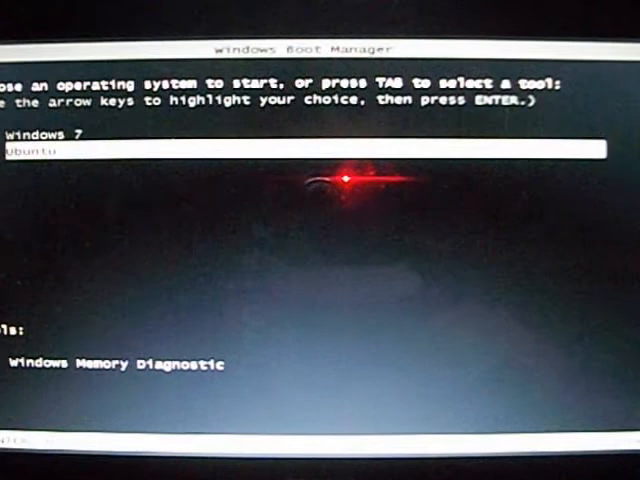